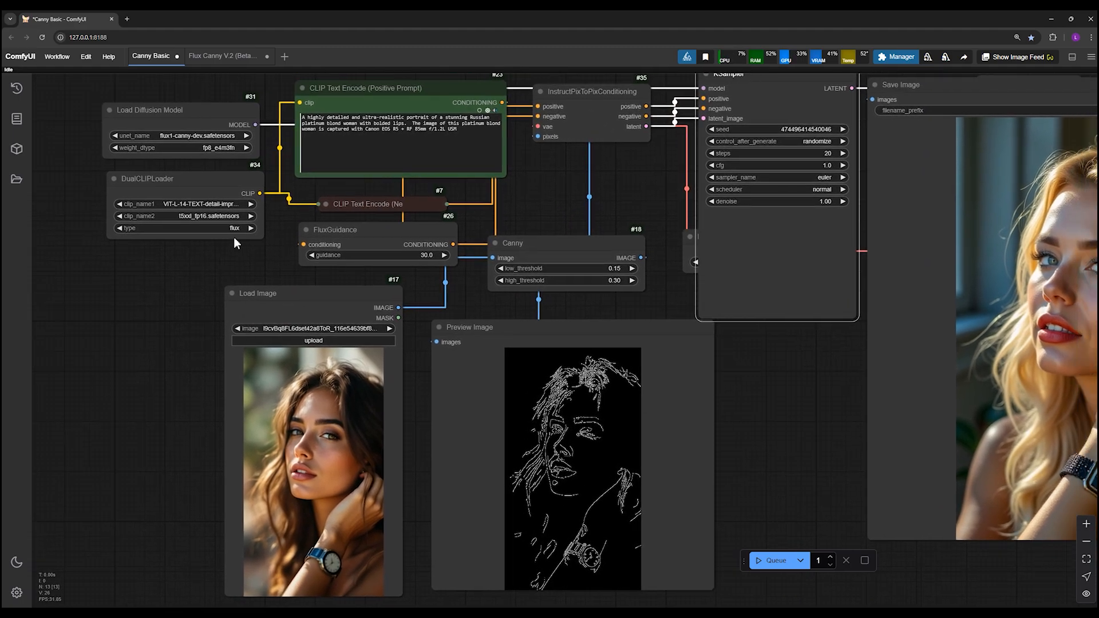
Switch to the 'Flux Canny V.2 (Beta)' workflow tab.
left_click(222, 56)
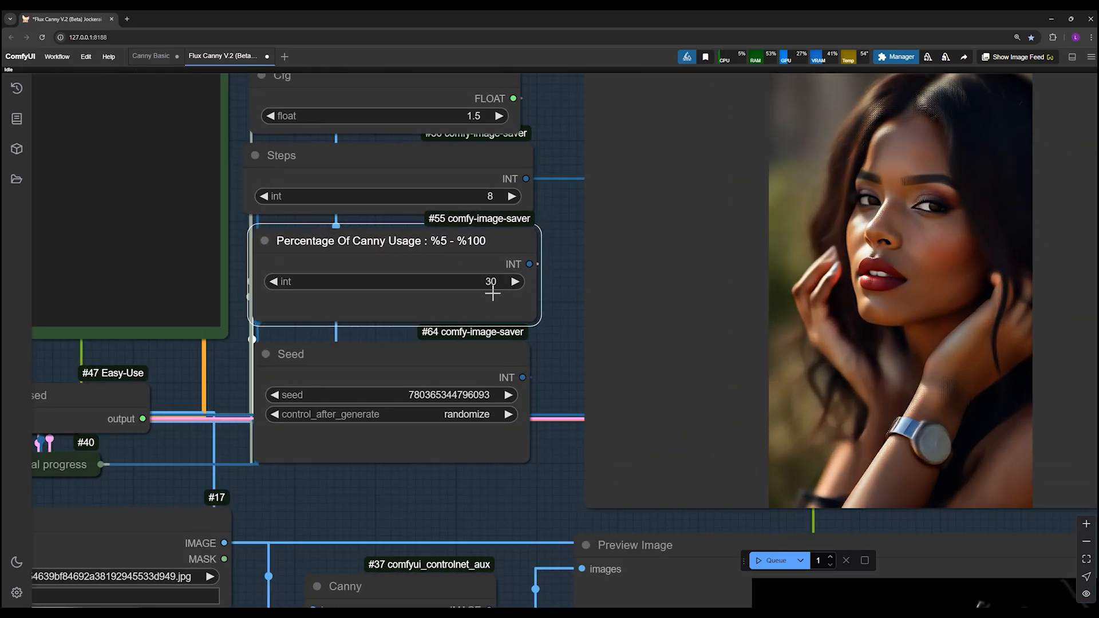
Set the Percentage Of Canny Usage node to 20 in Flux Canny V.2.
left_click(150, 56)
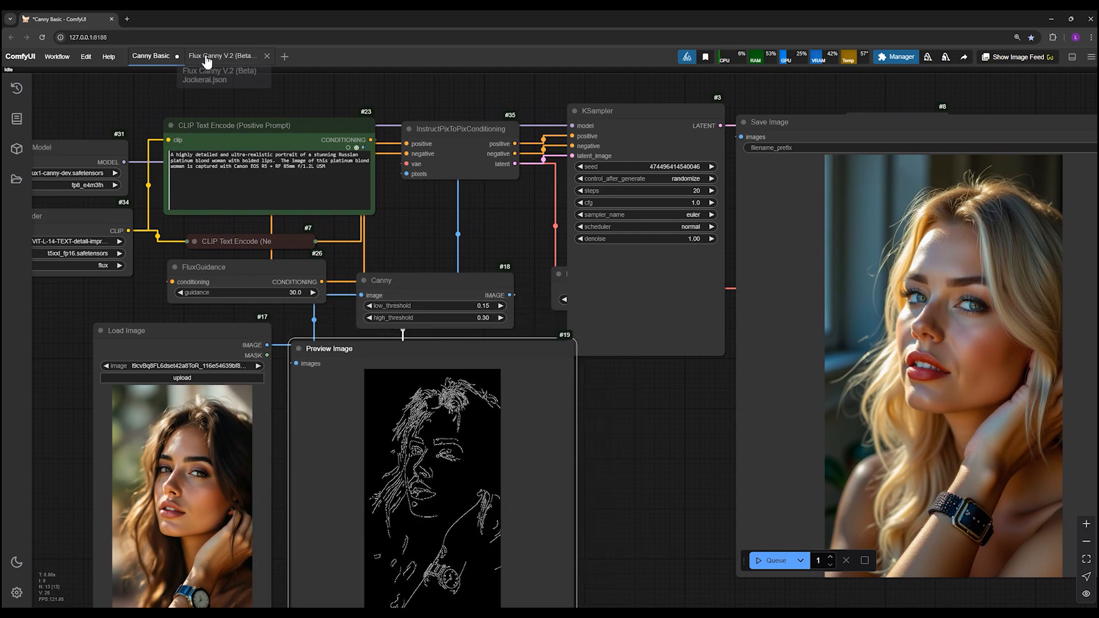
left_click(224, 56)
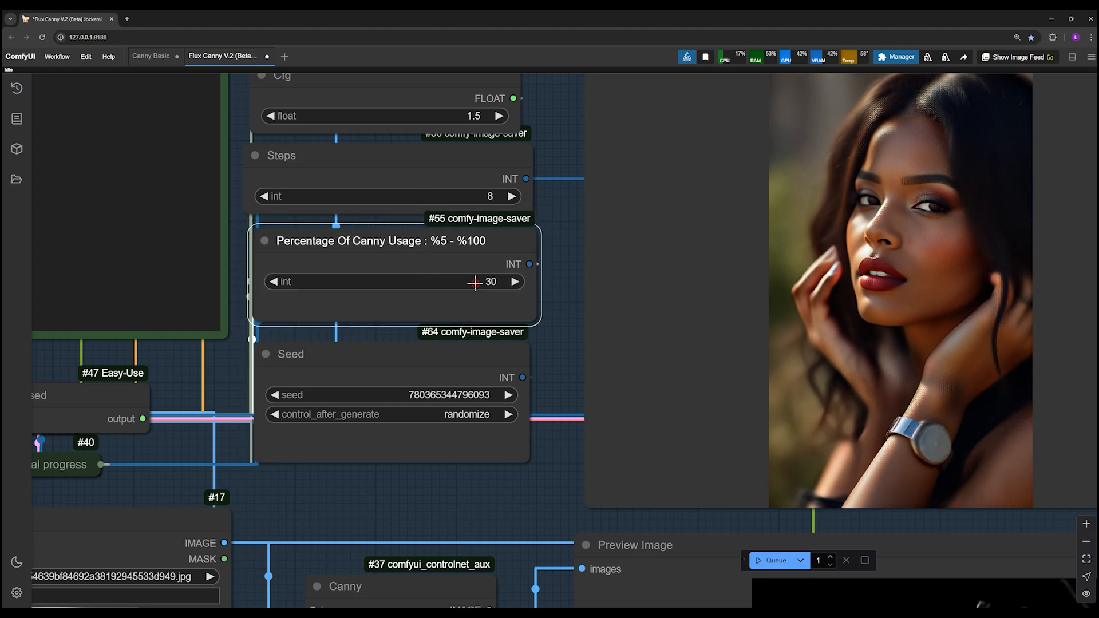
double_click(385, 281)
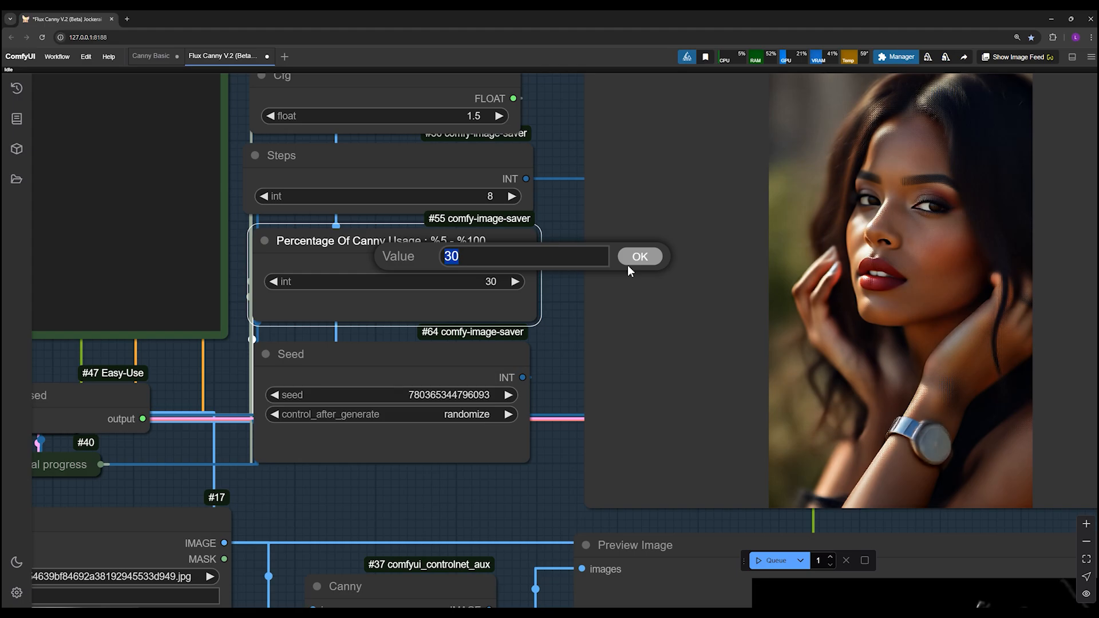
left_click(638, 256)
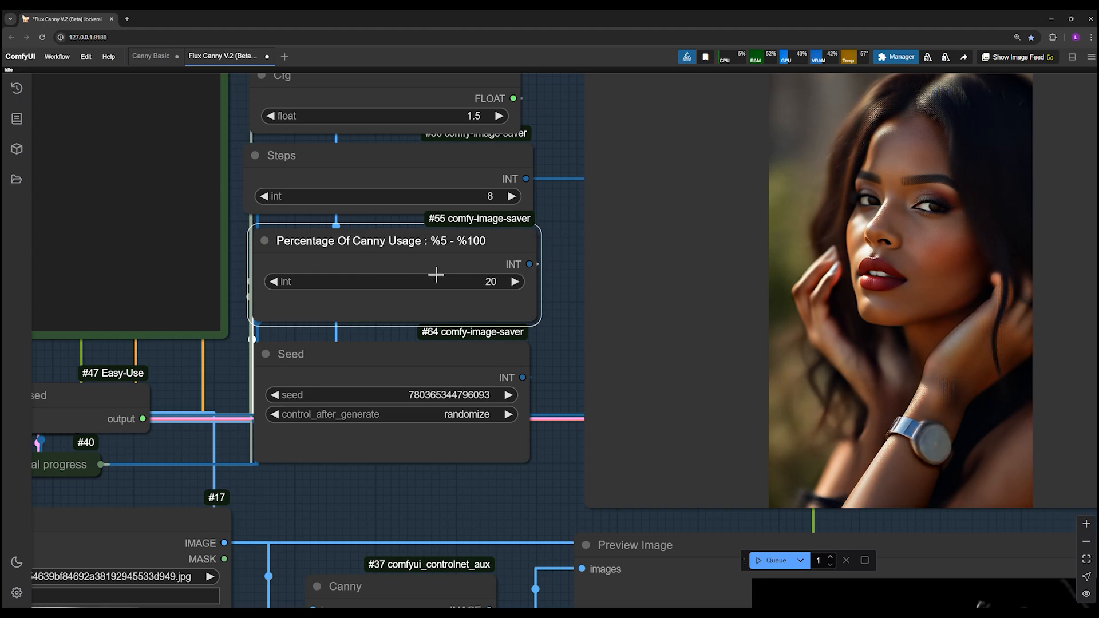
scroll("down", 3)
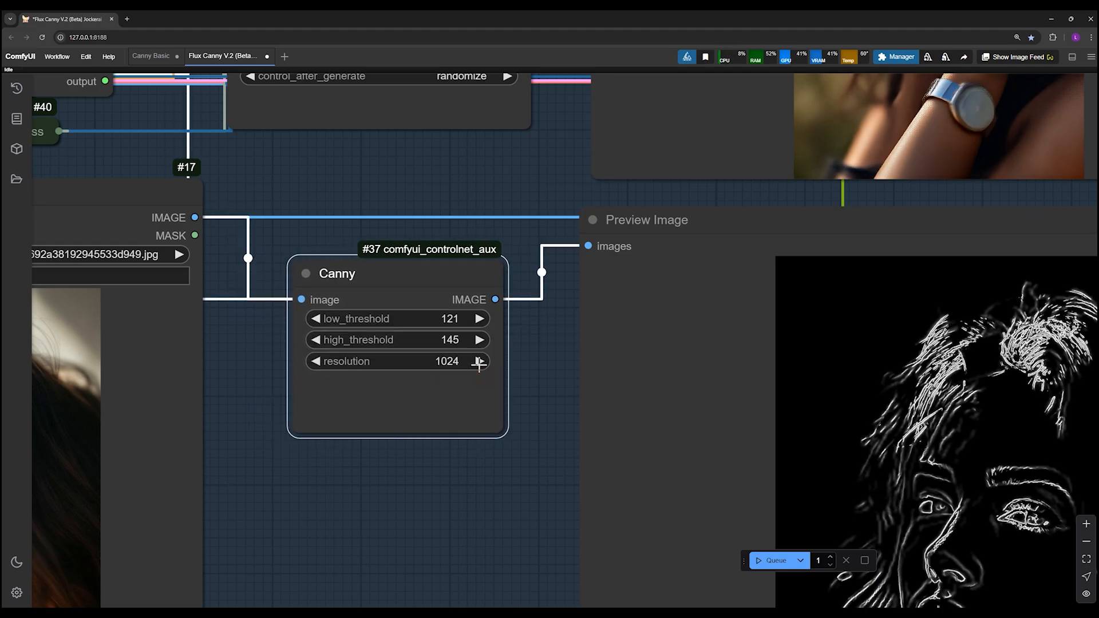
Step the Canny resolution up to 1472, with thresholds 121 and 145.
left_click(480, 361)
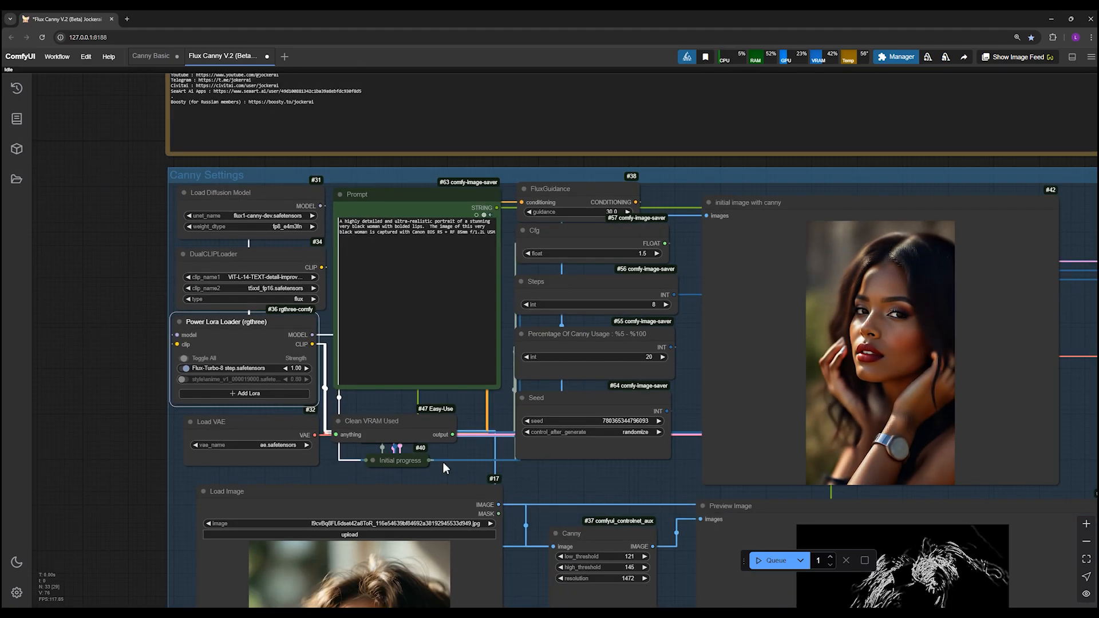
Pan across the Canny Settings and Flux groups and move to the Unsaved Workflow copy.
left_click_drag(441, 468, 706, 504)
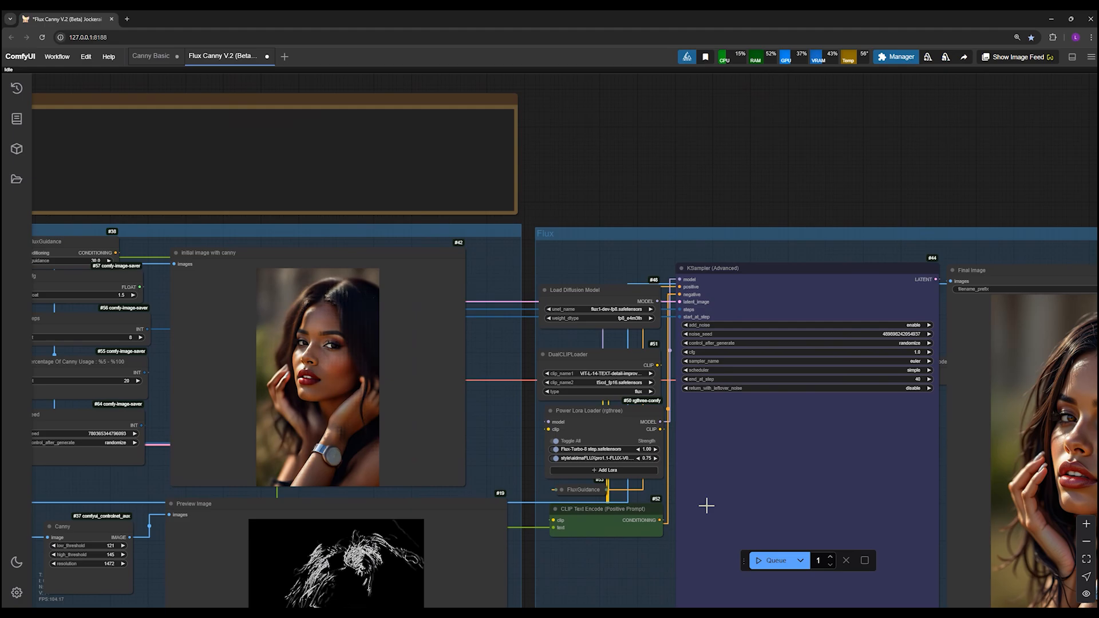
left_click(615, 449)
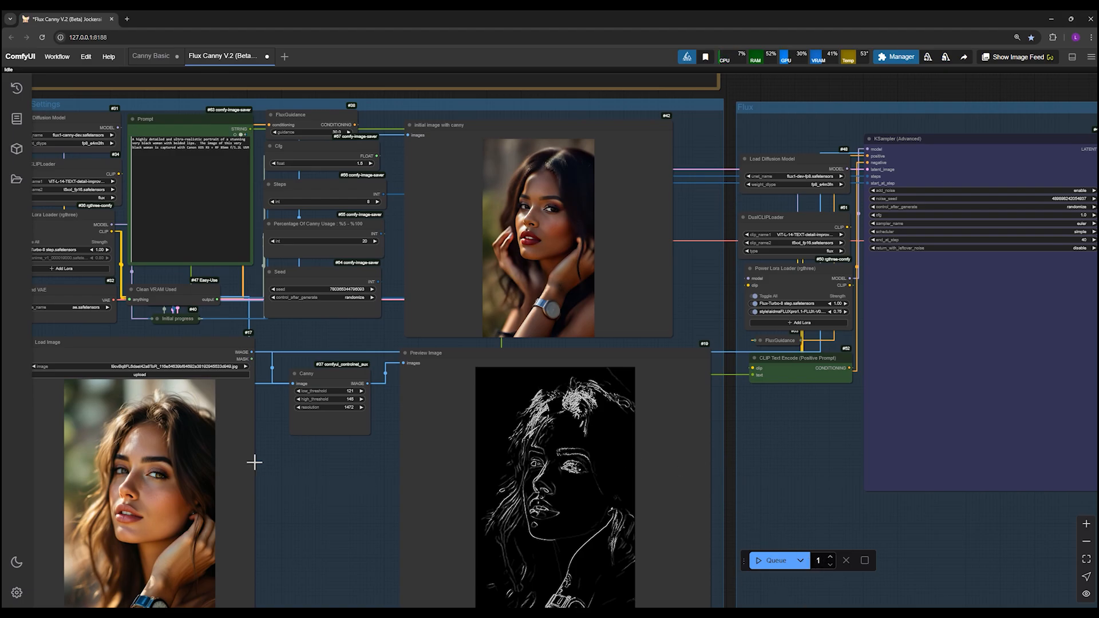
mouse_move(268, 468)
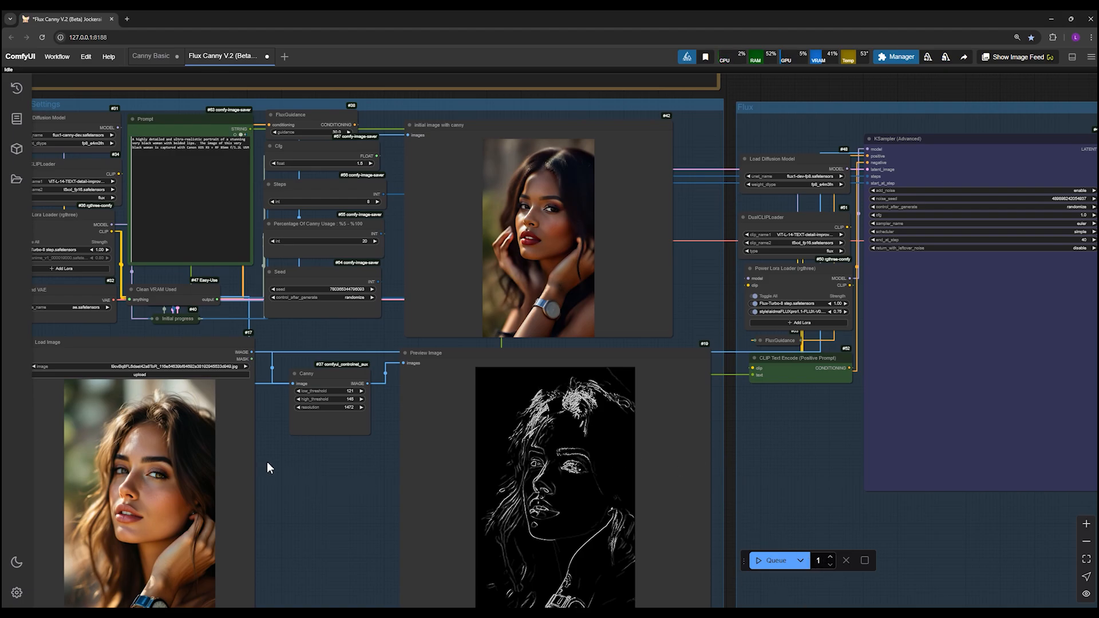
left_click_drag(269, 467, 390, 486)
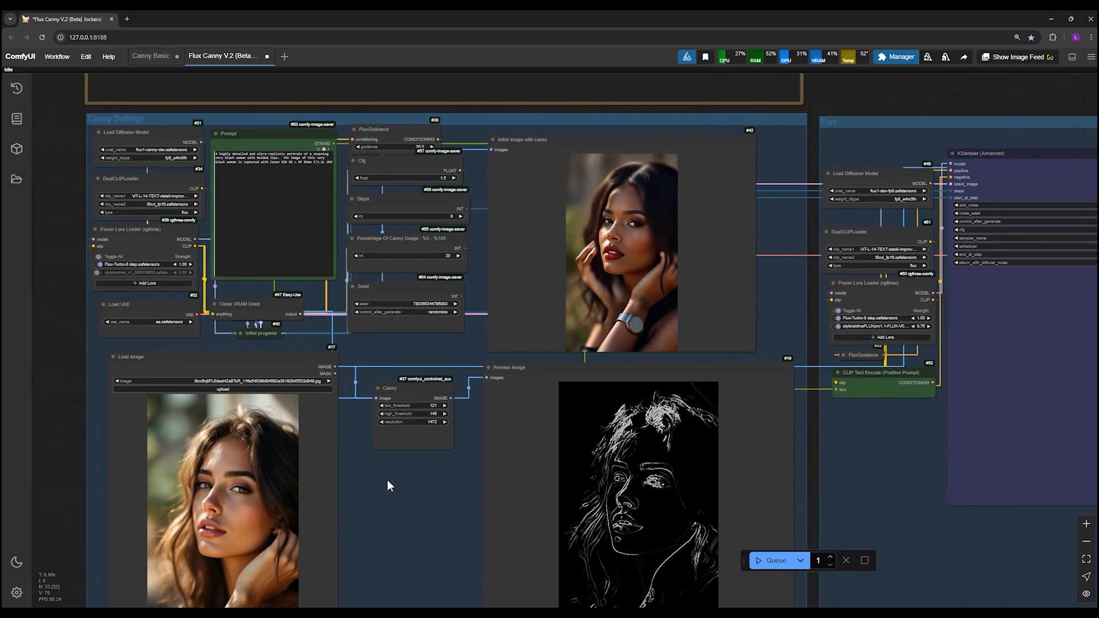
mouse_move(462, 503)
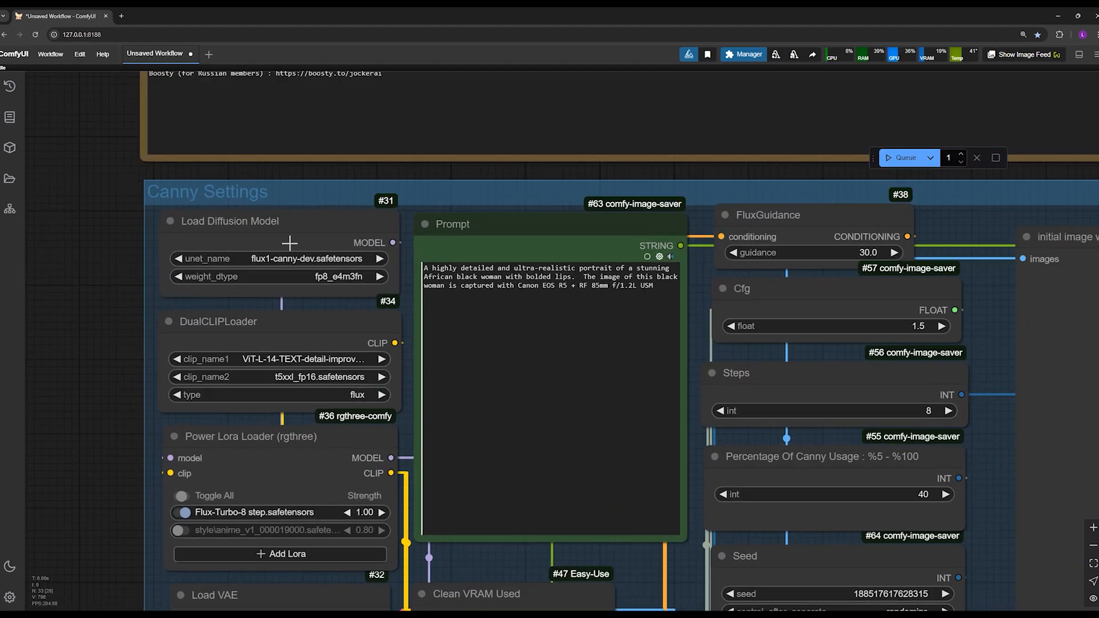
Choose flux1-canny-dev as unet_name on the Load Diffusion Model node.
left_click(228, 221)
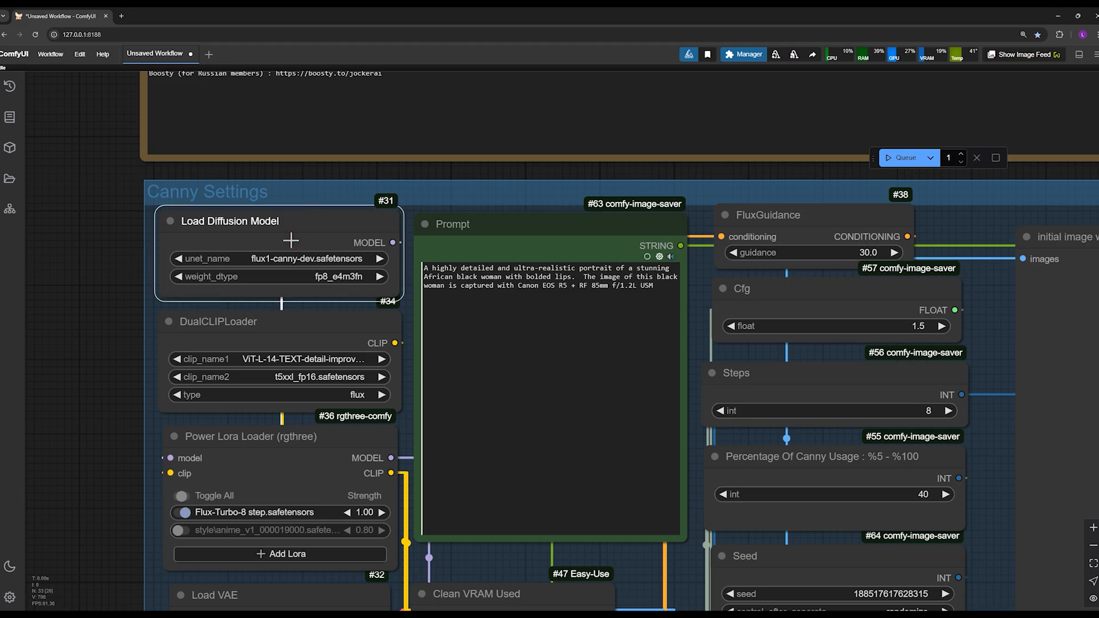
left_click(277, 259)
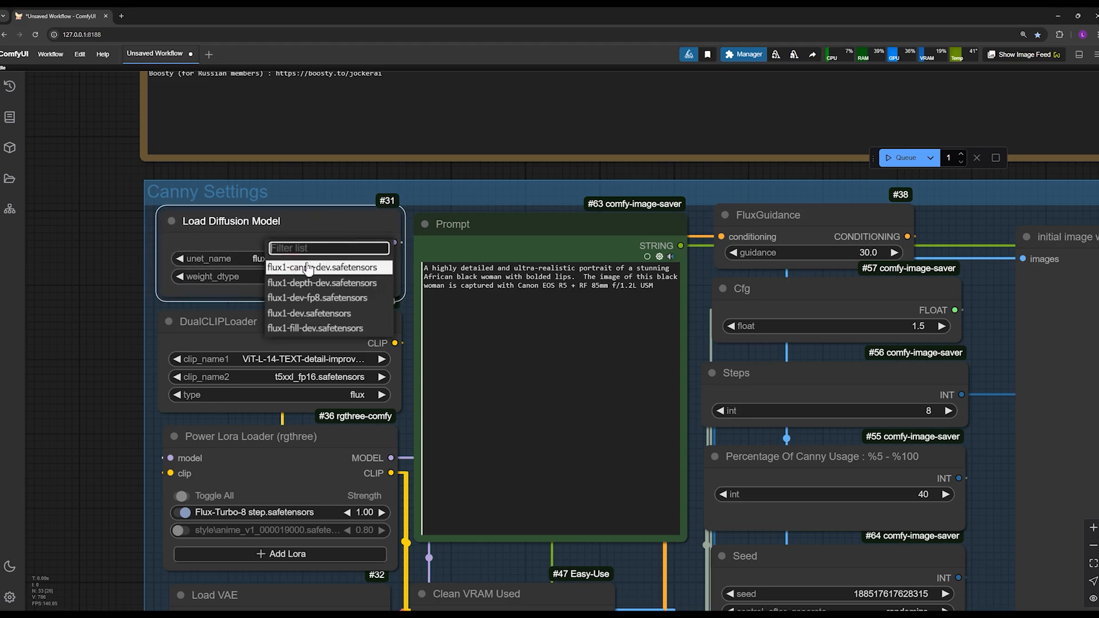
left_click(313, 267)
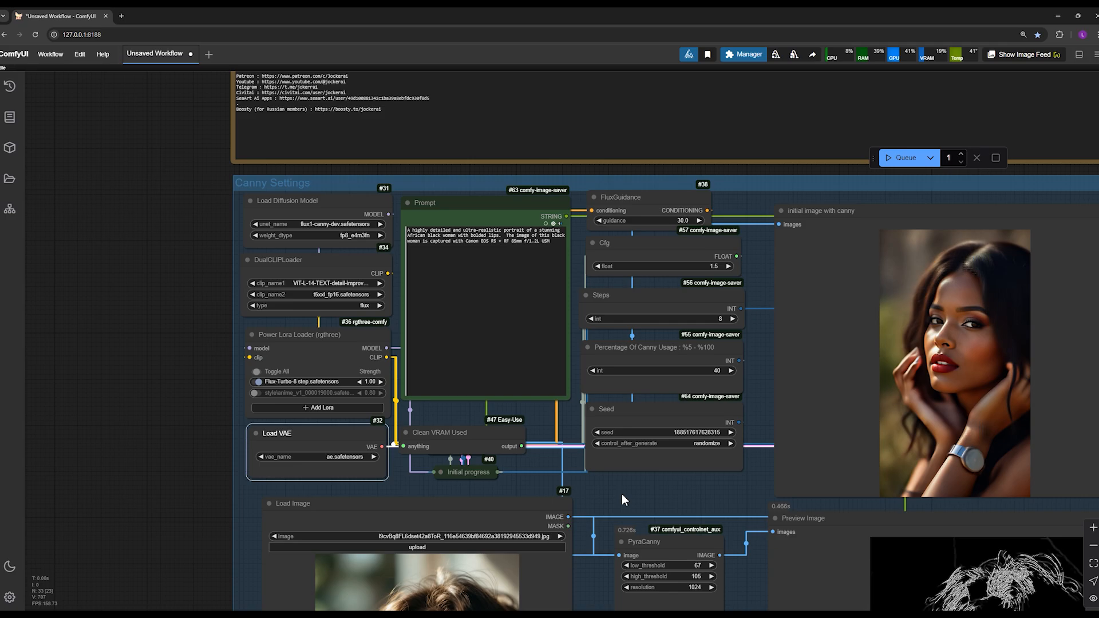
scroll("down", 3)
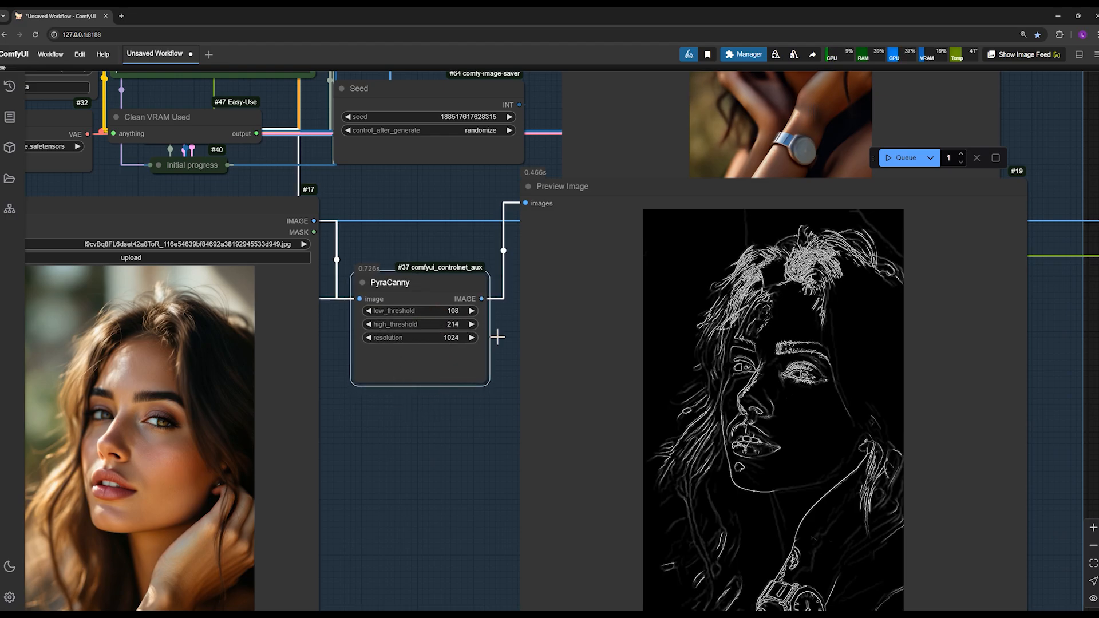
Refresh the edge preview repeatedly via Queue Selected Output Nodes.
right_click(561, 186)
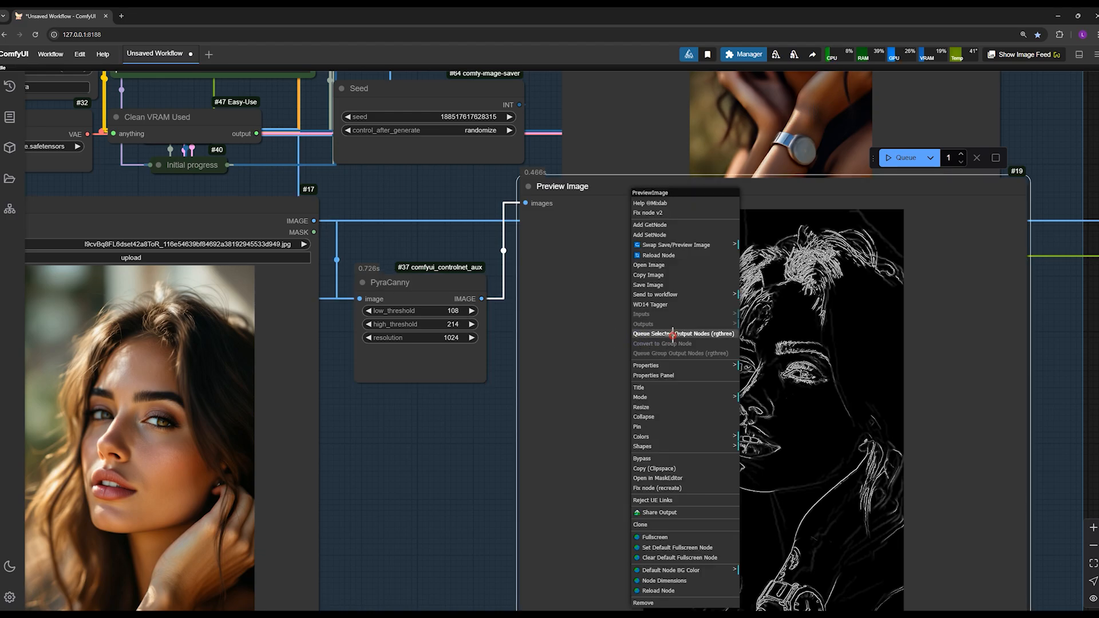
left_click(682, 333)
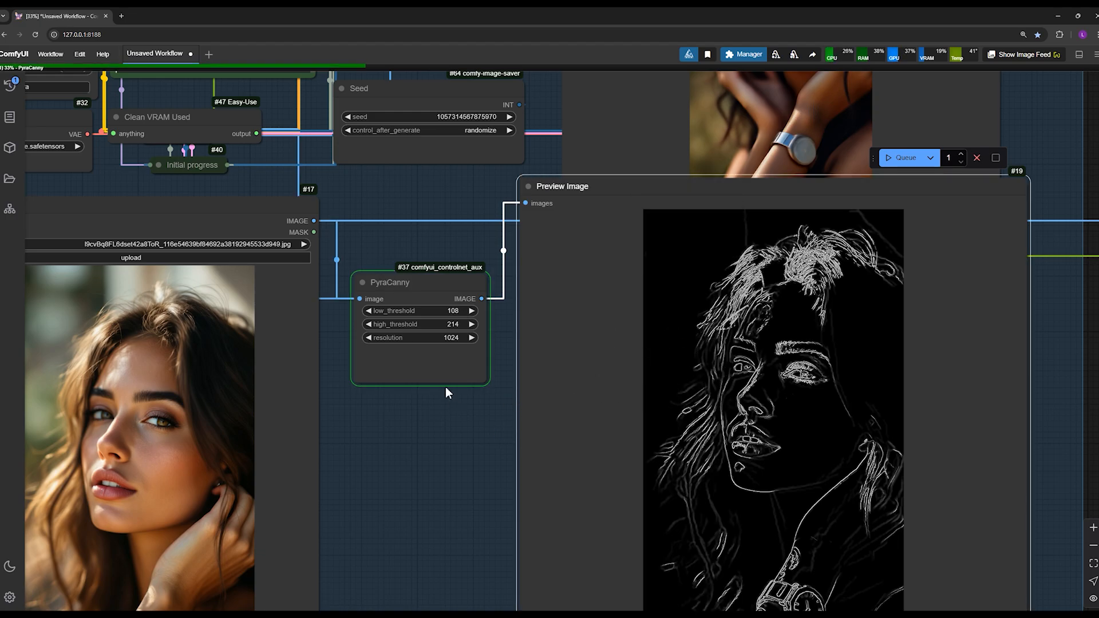
left_click(905, 157)
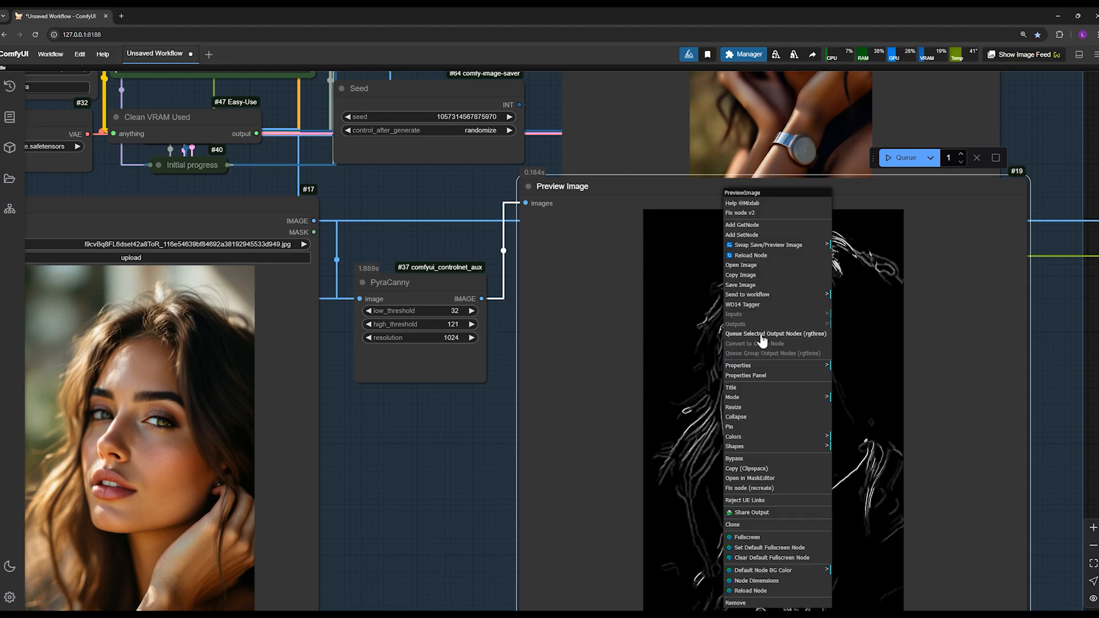
left_click(777, 334)
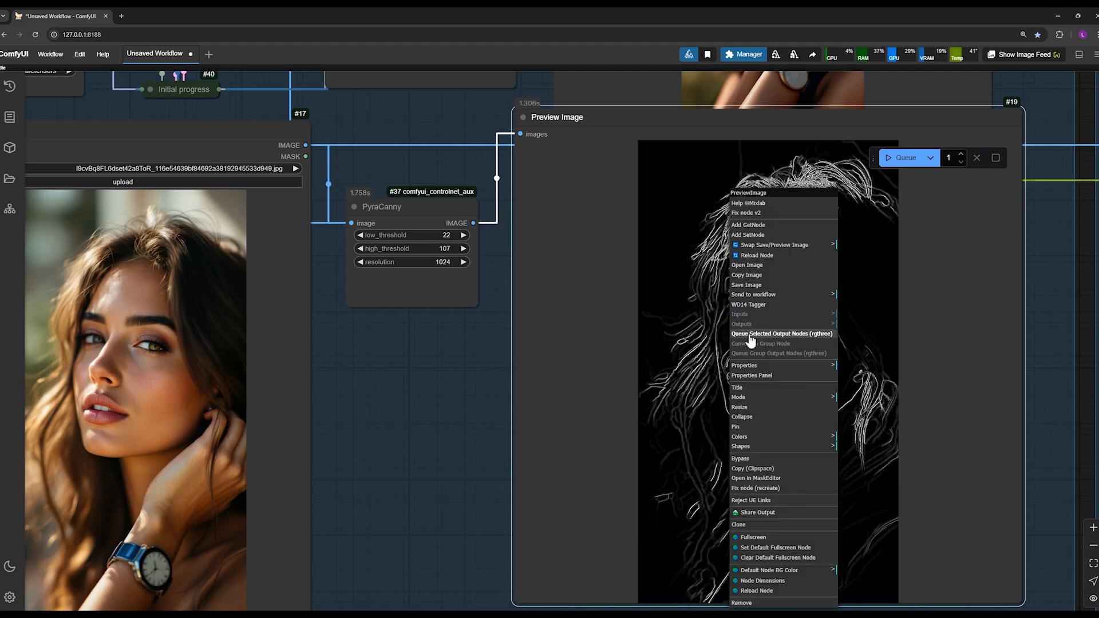
left_click(781, 333)
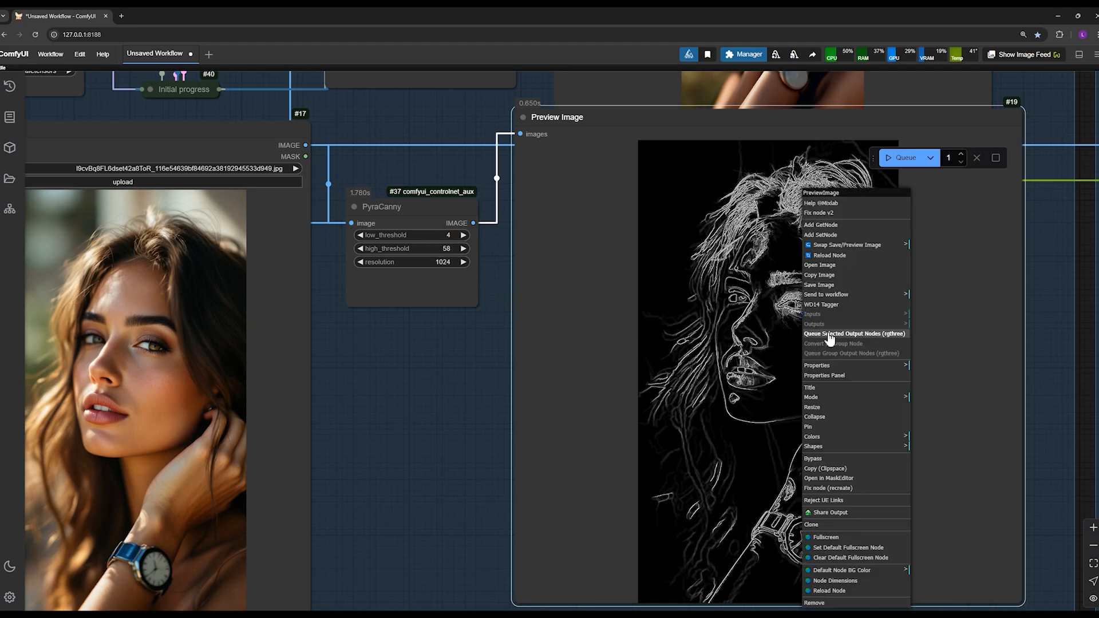
left_click(856, 333)
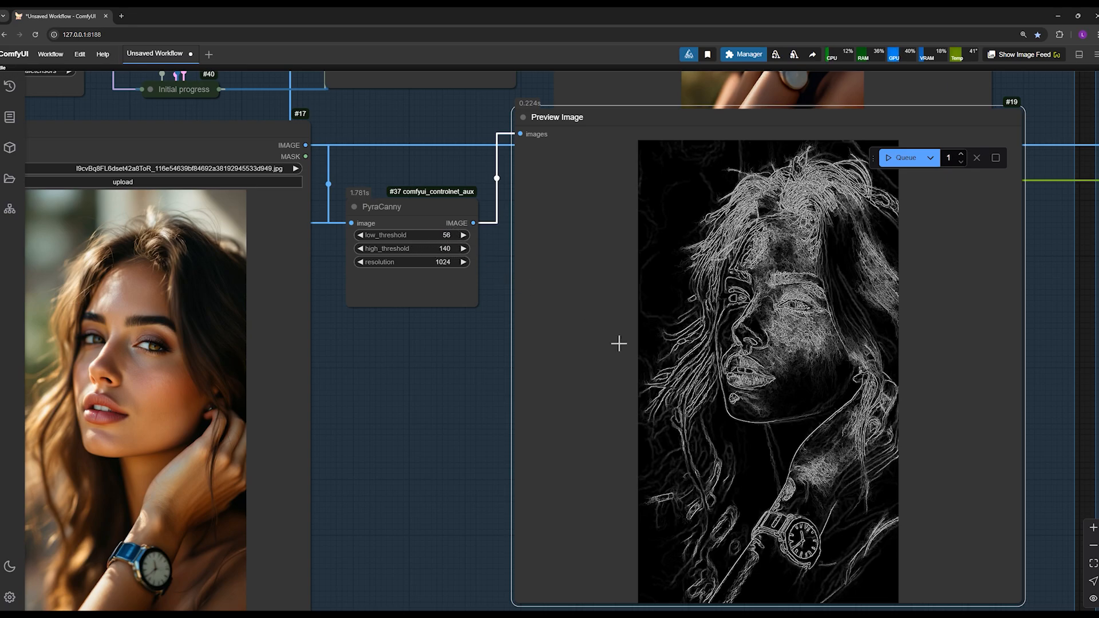
Set PyraCanny low_threshold to 111 and high_threshold to 194.
left_click(421, 248)
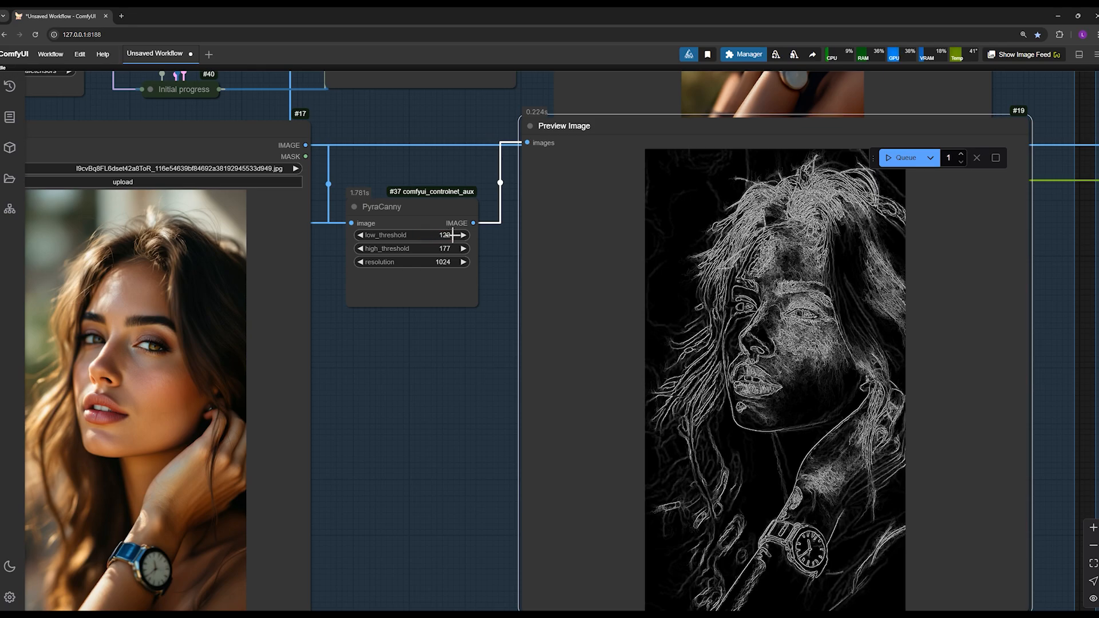
left_click_drag(445, 234, 434, 235)
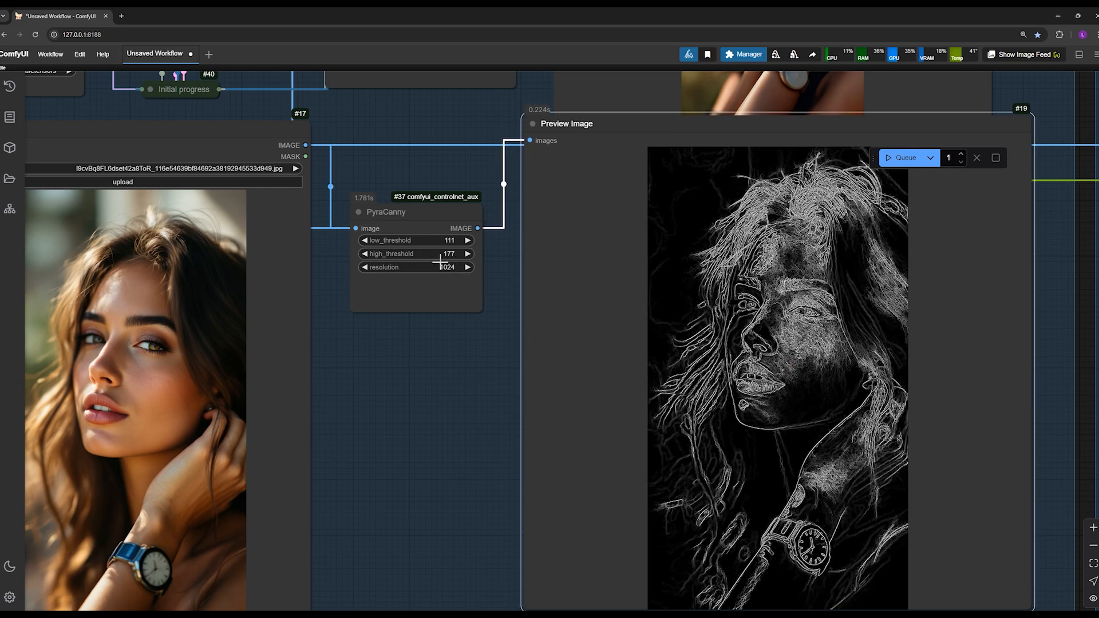
left_click_drag(448, 253, 442, 253)
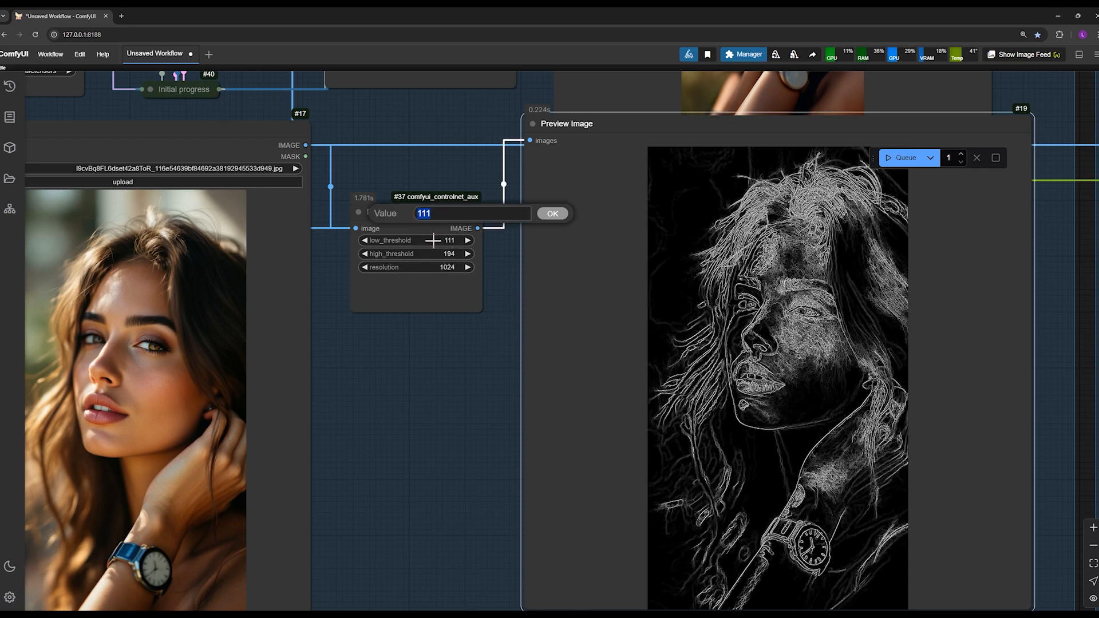
Confirm the value prompts and lower PyraCanny resolution to 640.
left_click(553, 213)
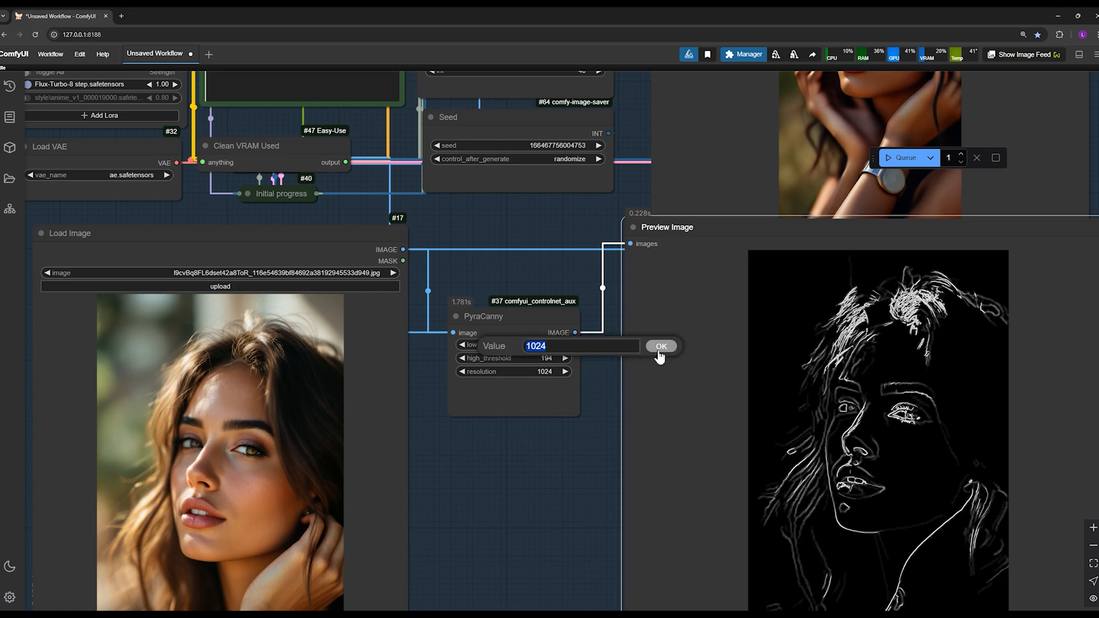
left_click(659, 346)
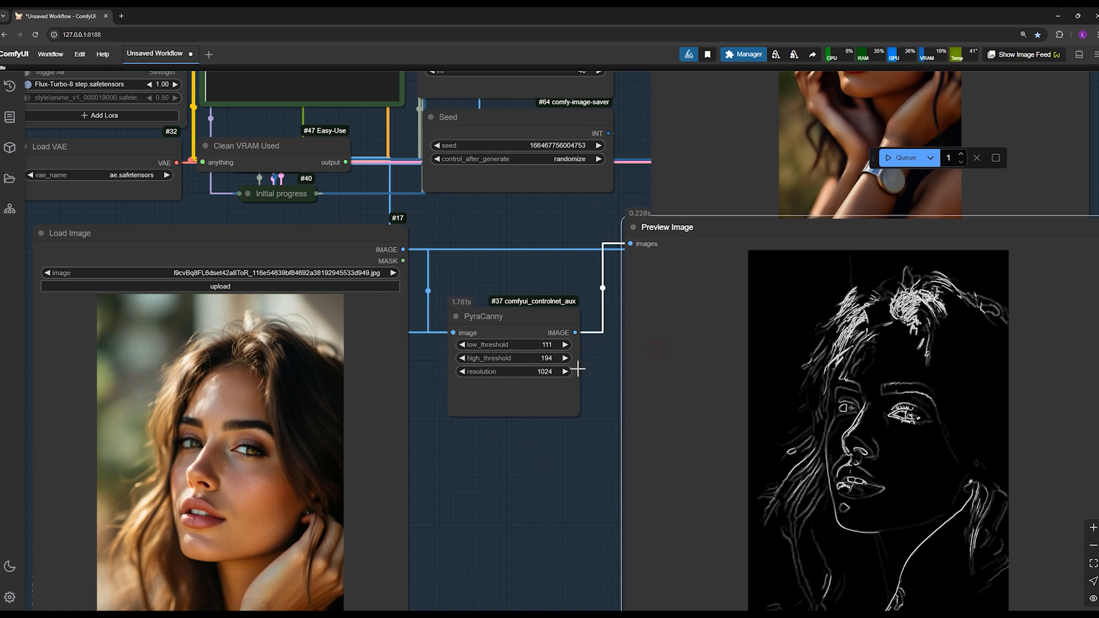
left_click(564, 372)
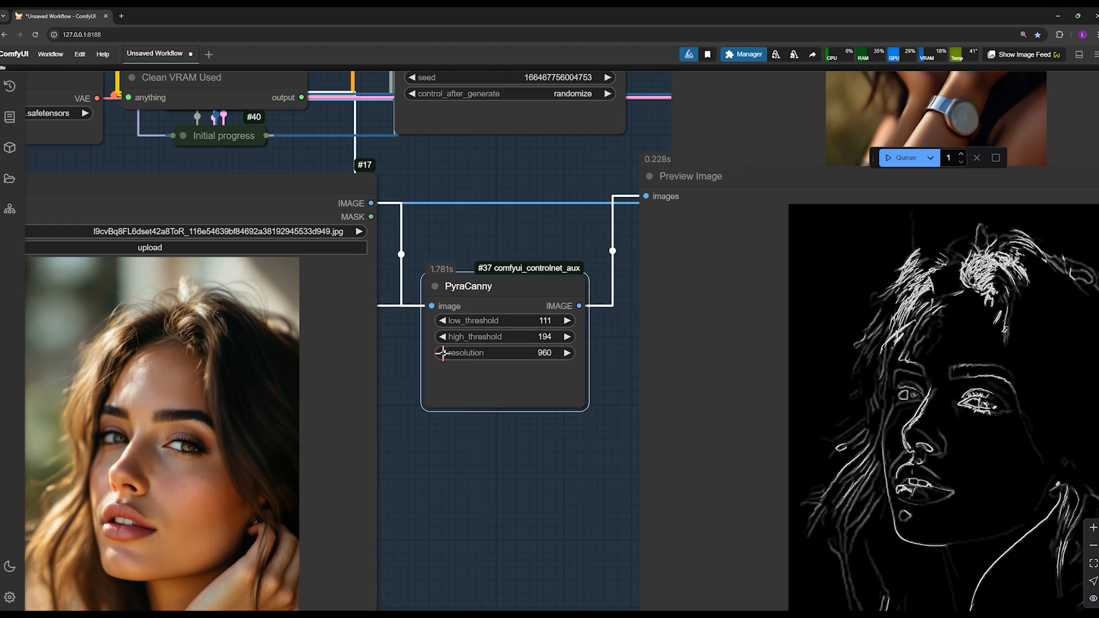
left_click(441, 352)
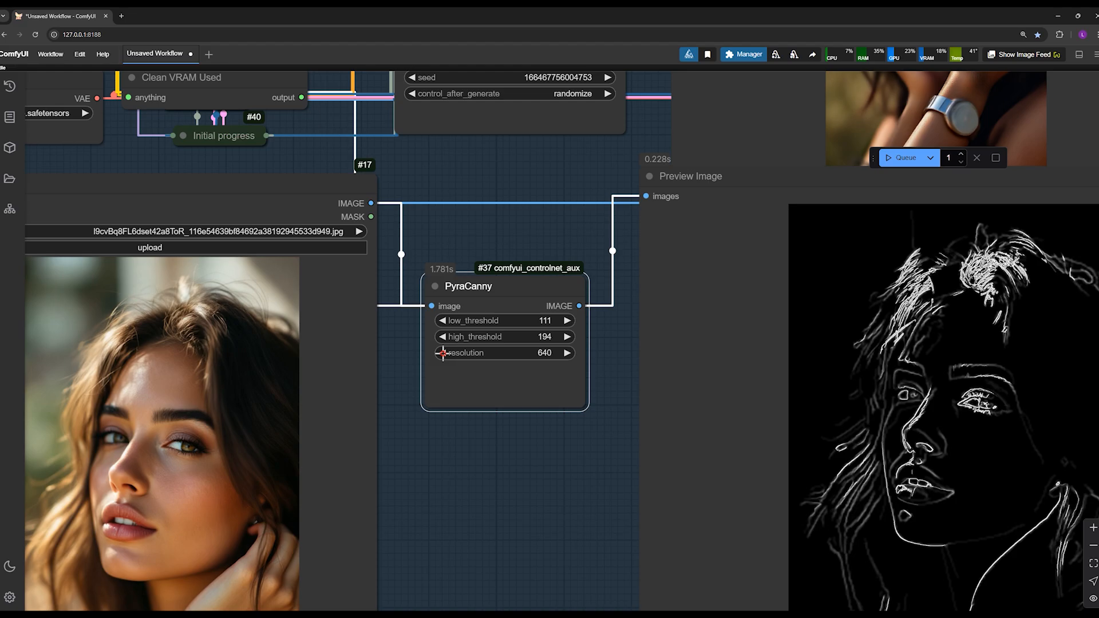
left_click(568, 353)
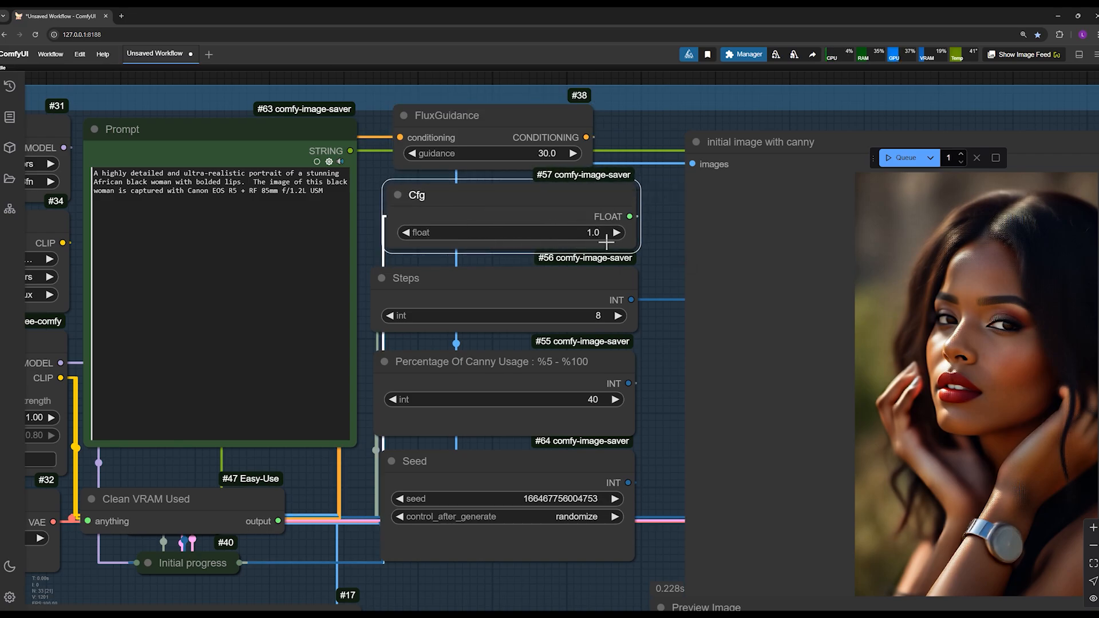
Raise the Cfg float value from 1.0 to 2.5.
left_click_drag(565, 232, 565, 242)
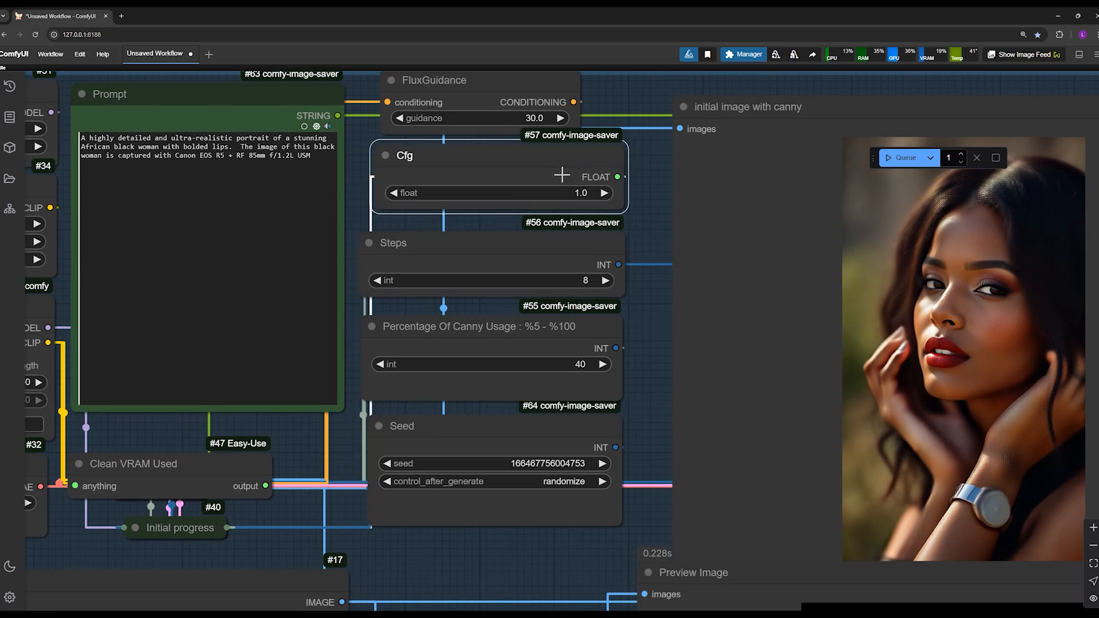
left_click(602, 194)
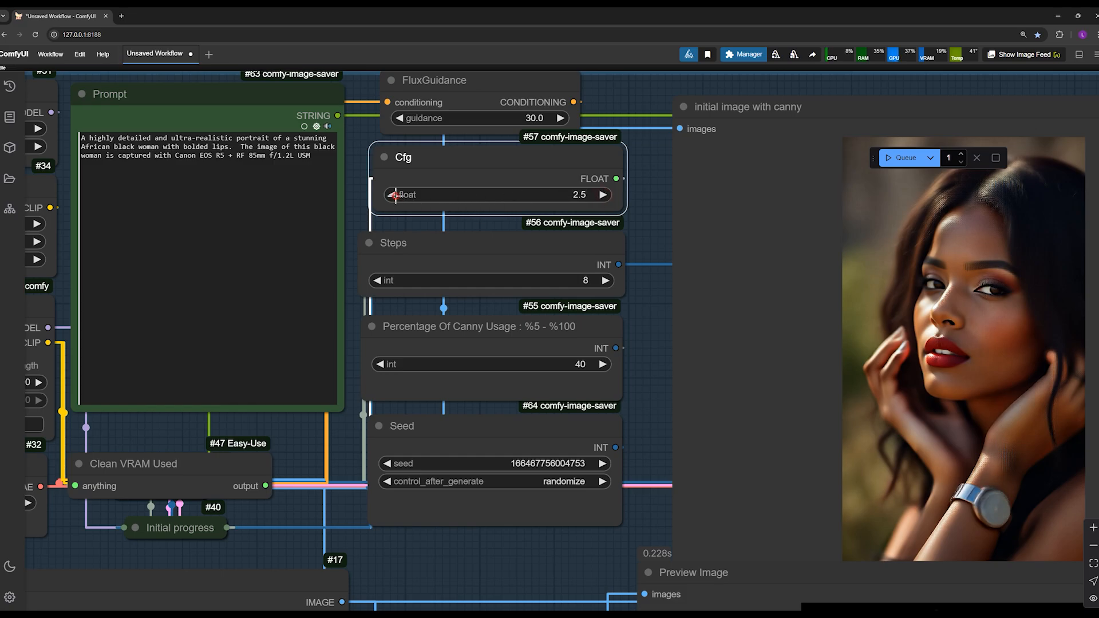
left_click(386, 194)
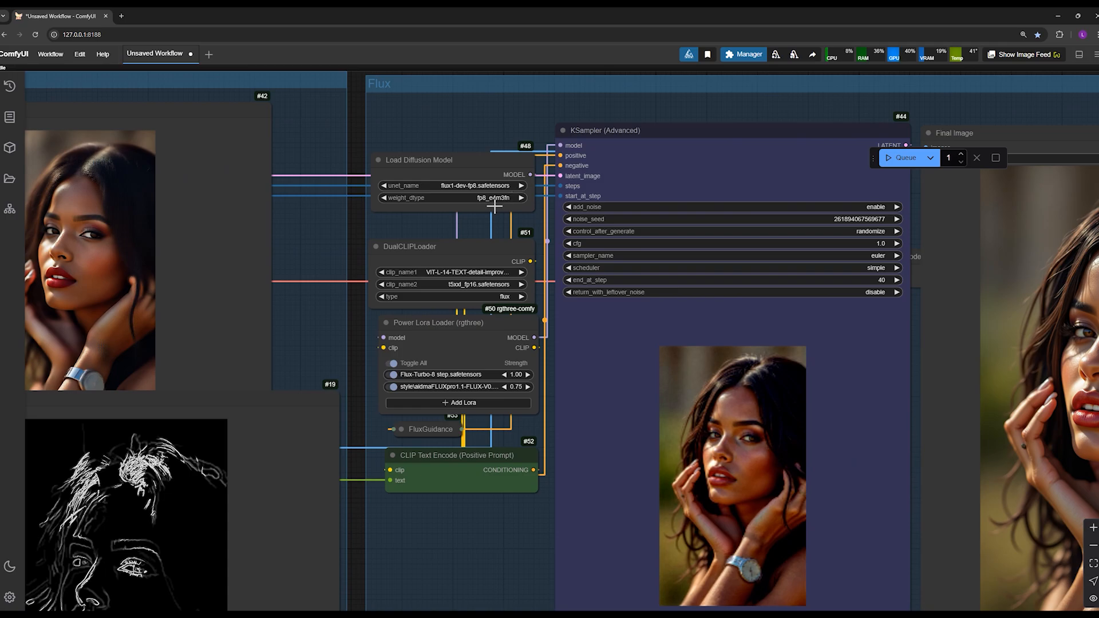
Select flux1-dev-fp8.safetensors with fp8_e4m3fn weight_dtype in Load Diffusion Model.
left_click(490, 185)
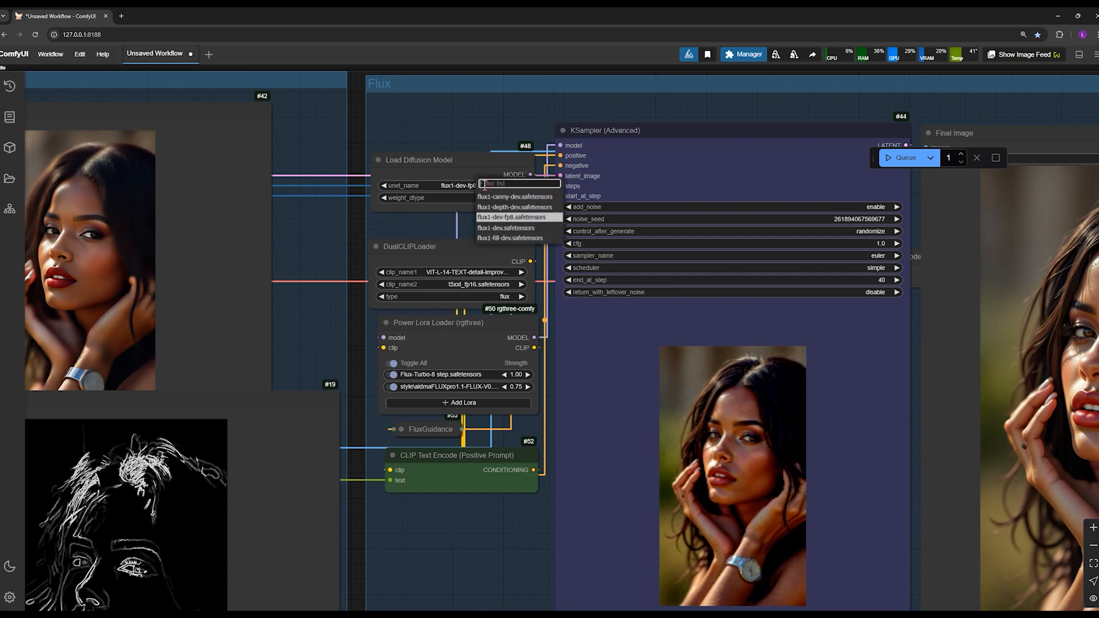
left_click(510, 216)
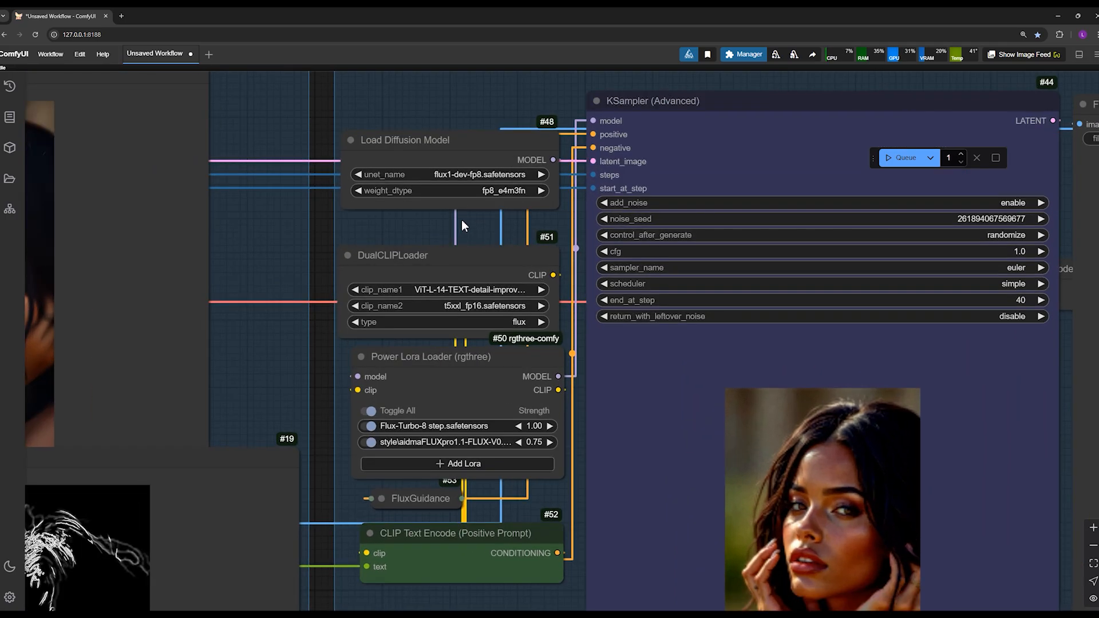
left_click(448, 191)
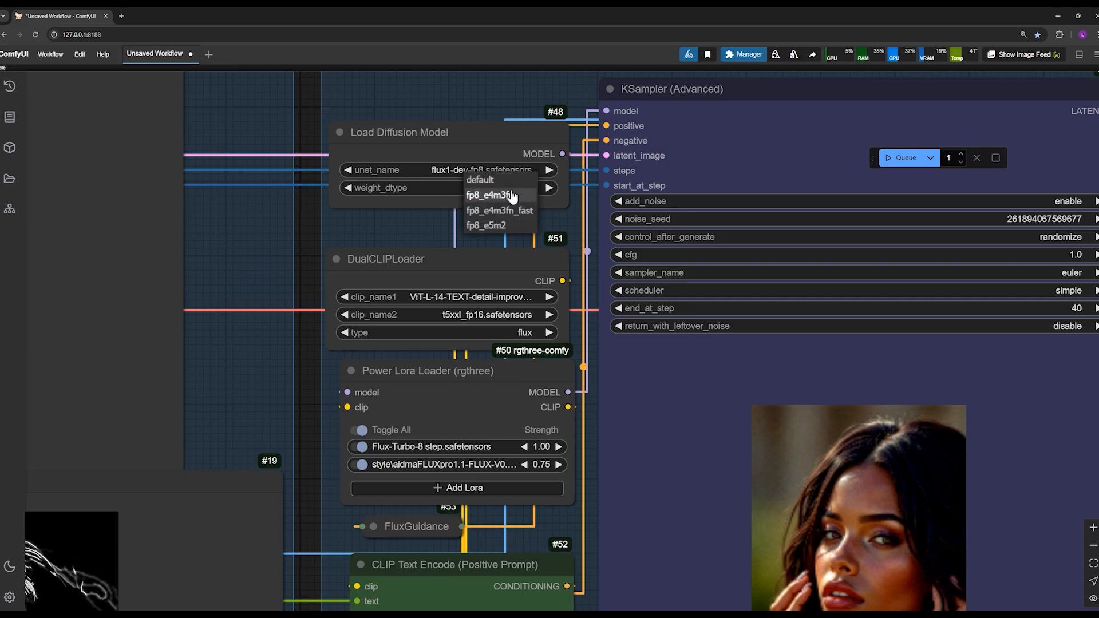
left_click(501, 194)
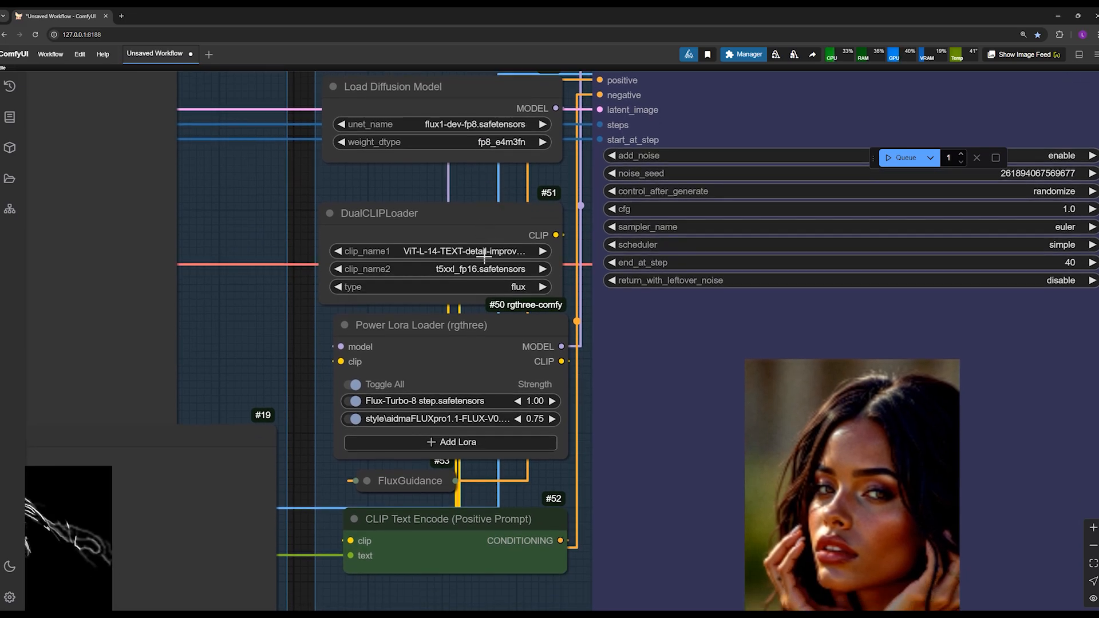
mouse_move(488, 205)
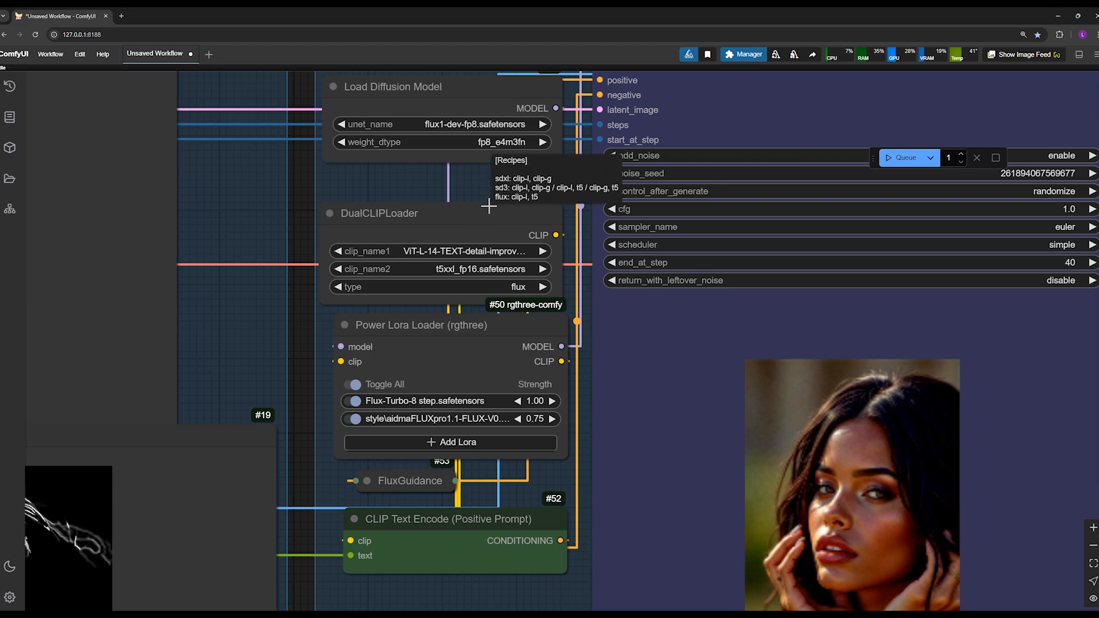